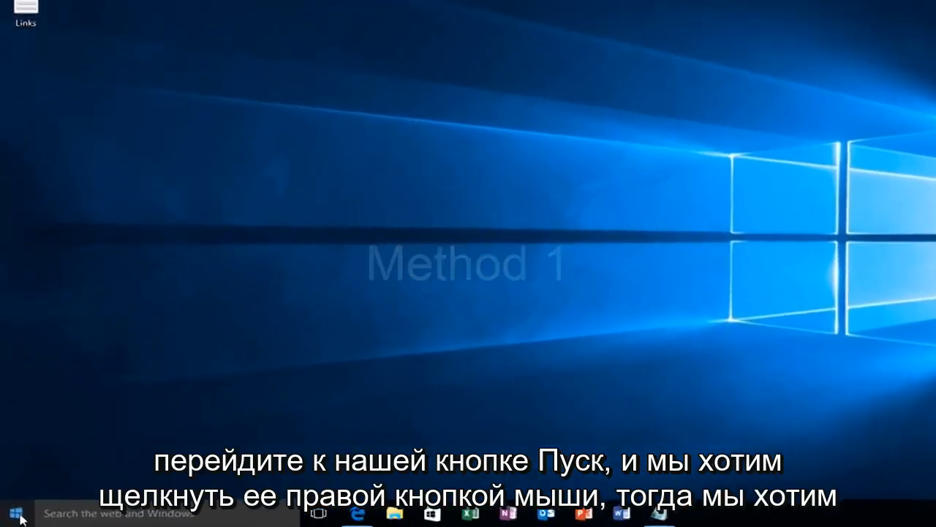
Open the Run dialog from the Start context menu and enter WSReset.exe.
right_click(9, 512)
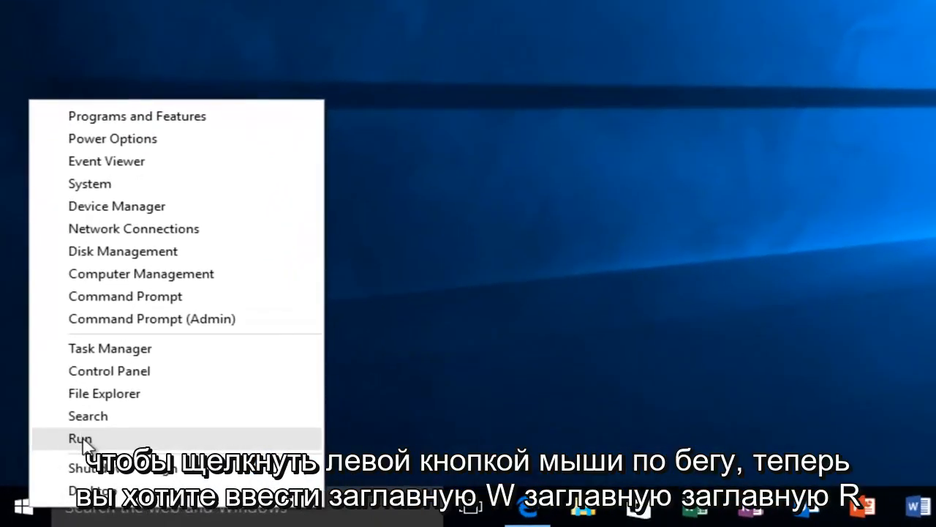
left_click(80, 438)
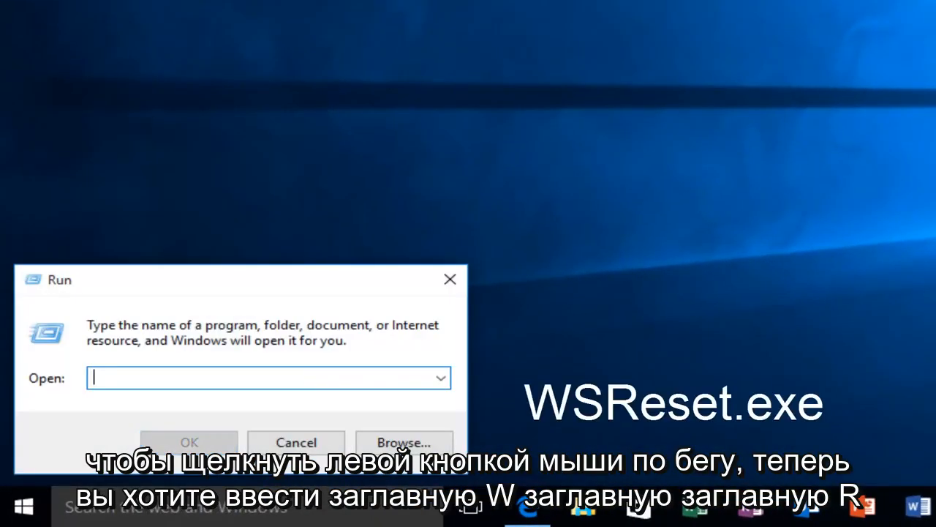
type("W")
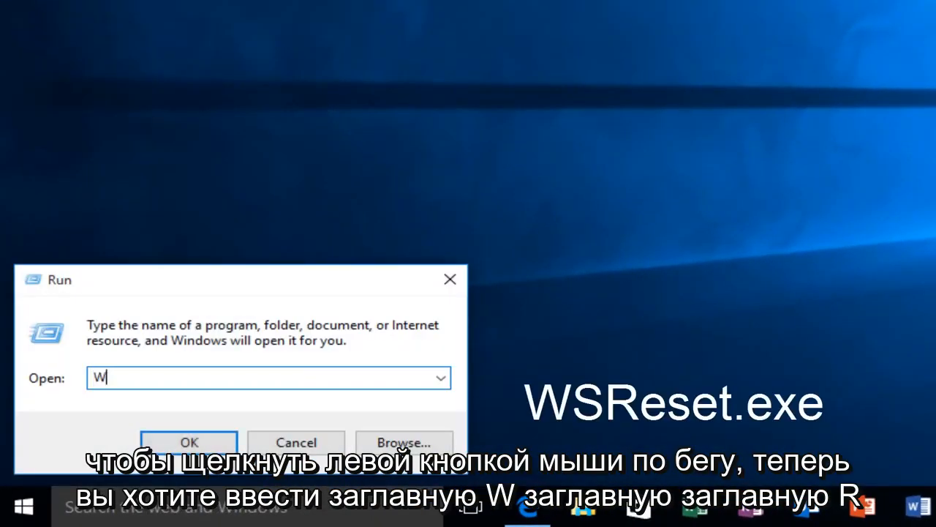
type("SR")
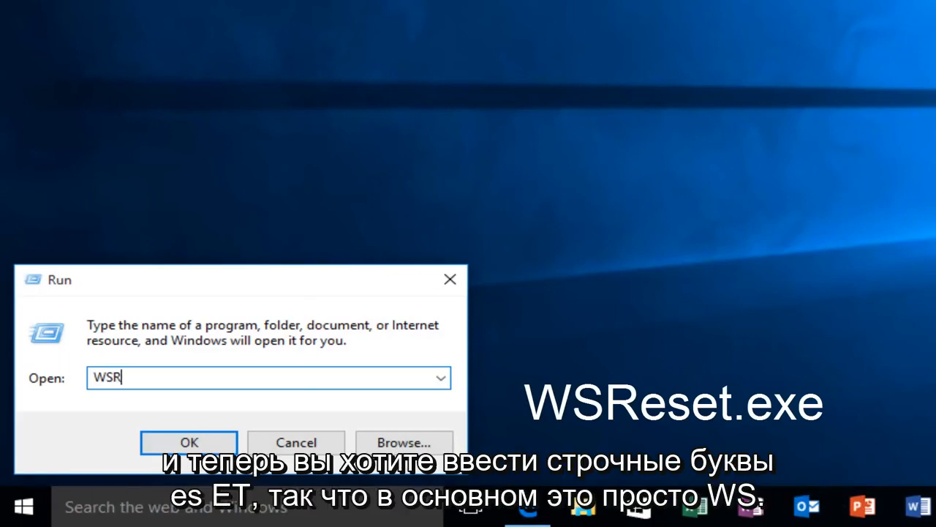
type("es")
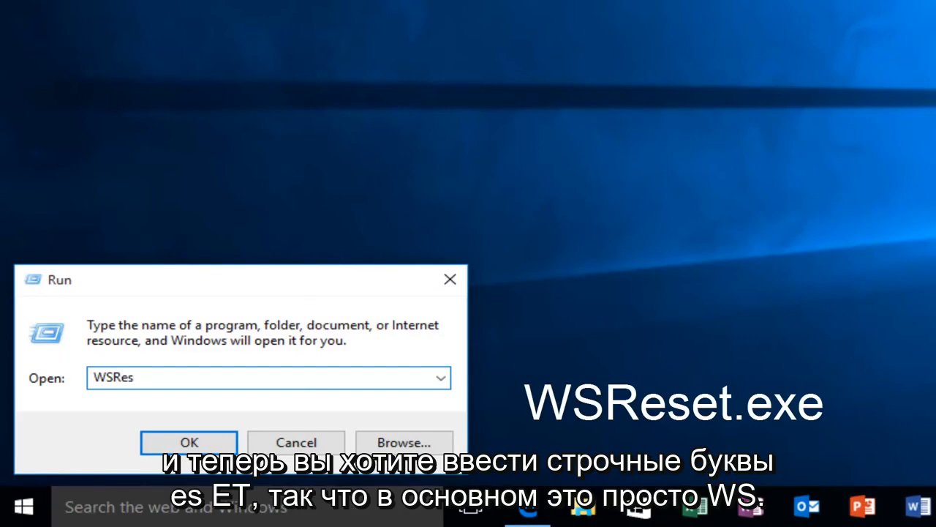
type("et")
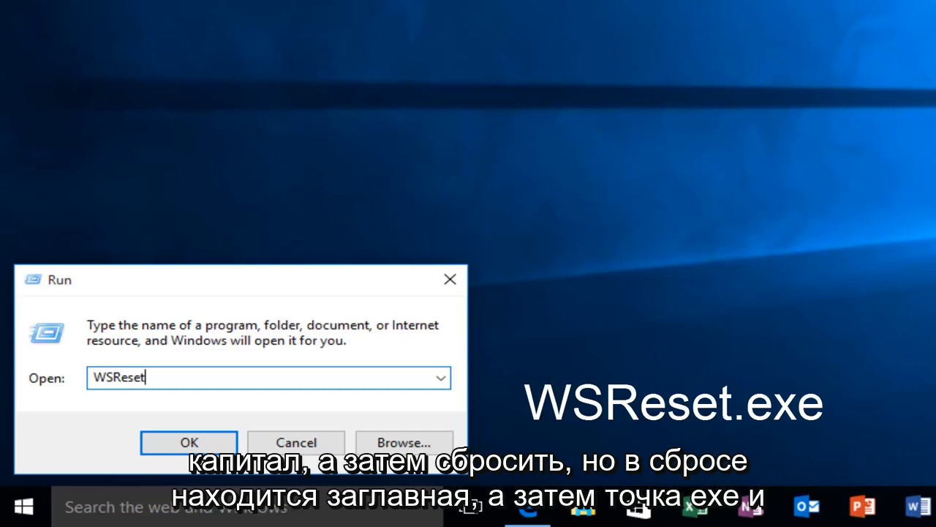
type(".exe")
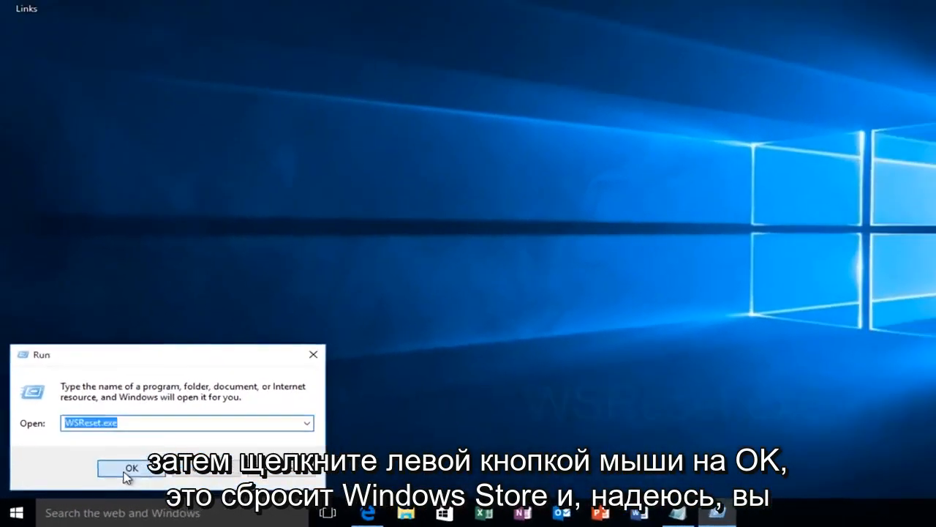
Run WSReset.exe to reset the Windows Store and let it relaunch.
left_click(132, 468)
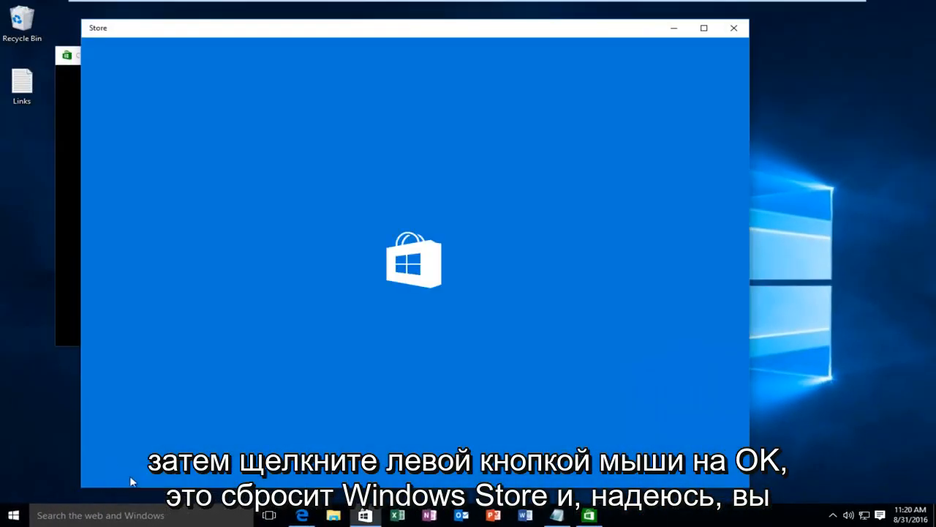
mouse_move(346, 213)
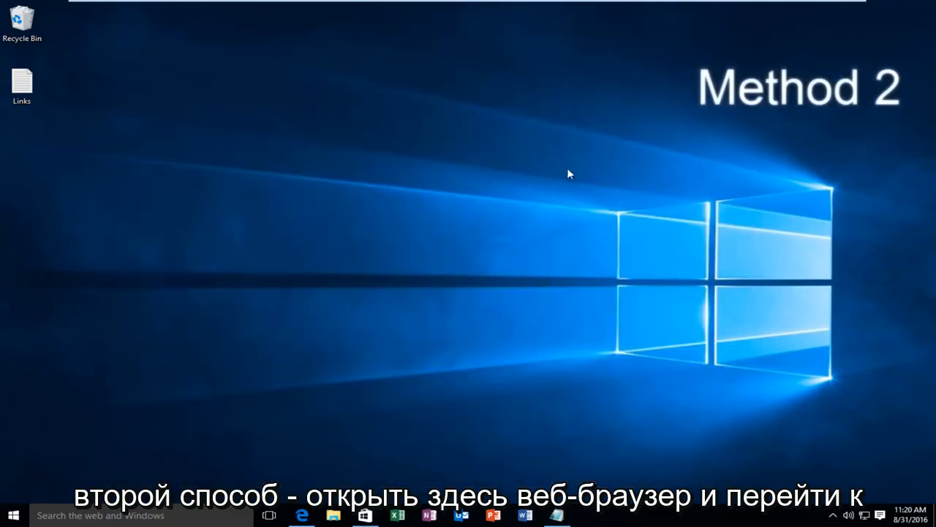
Launch the Windows Store Apps troubleshooter from Microsoft's support page in Edge, then minimize Edge.
left_click(302, 515)
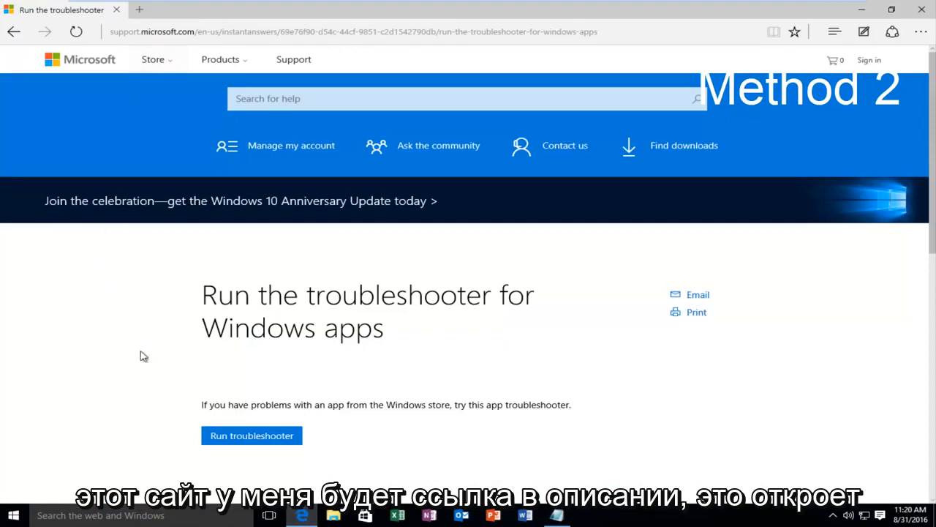
scroll("down", 3)
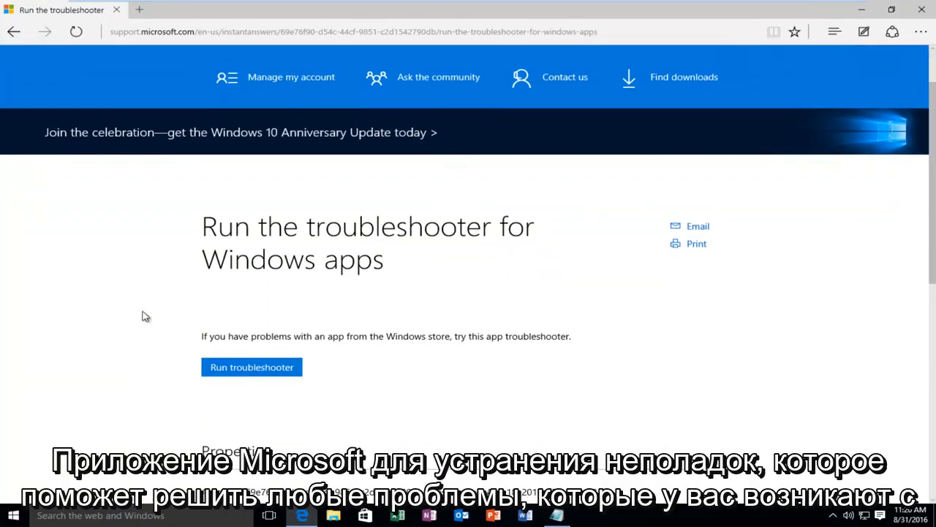
scroll("down", 3)
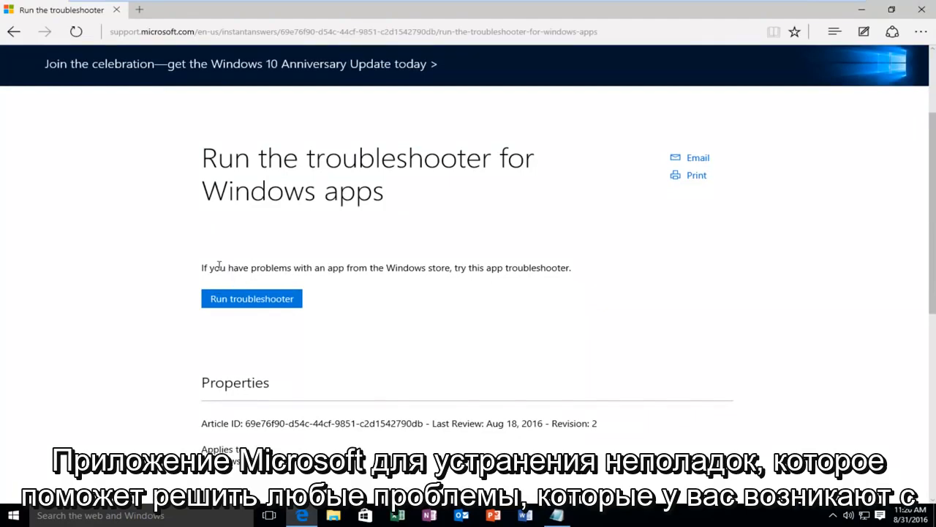
mouse_move(148, 262)
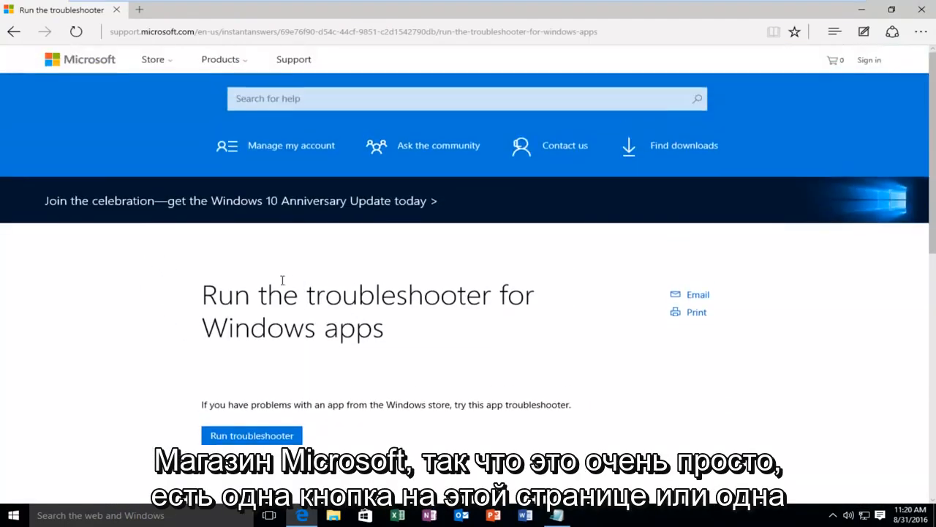
scroll("down", 3)
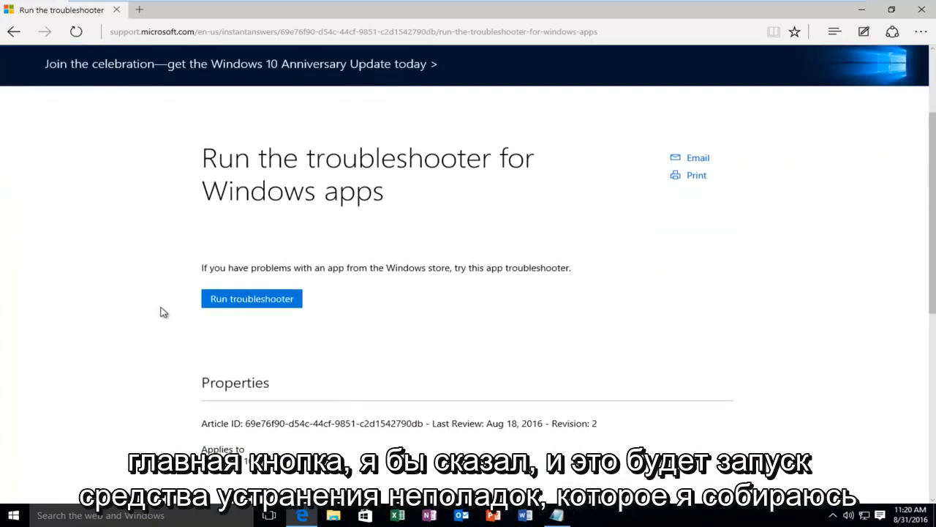
mouse_move(303, 300)
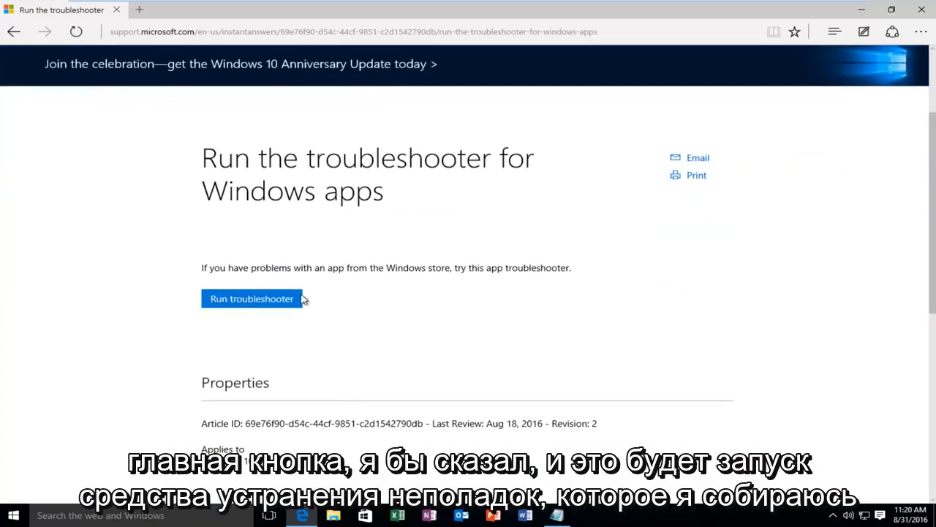
left_click(251, 298)
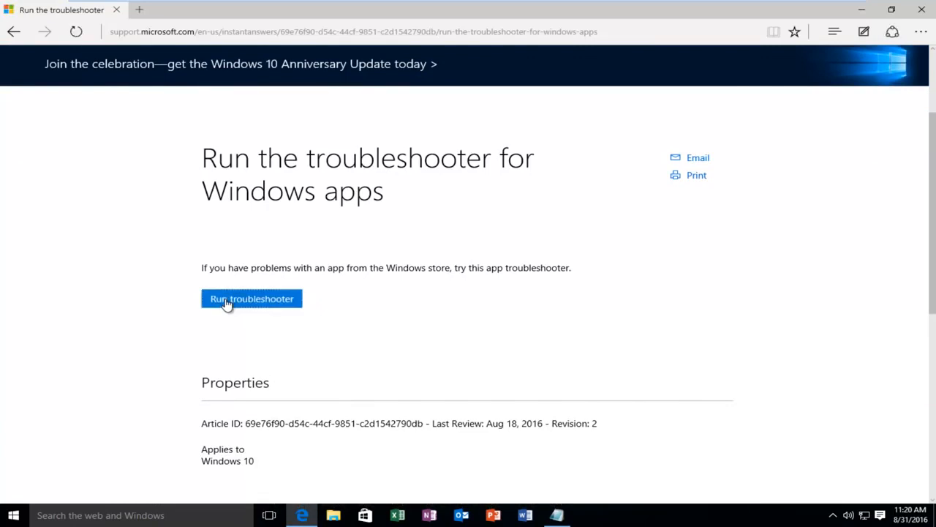
left_click(251, 299)
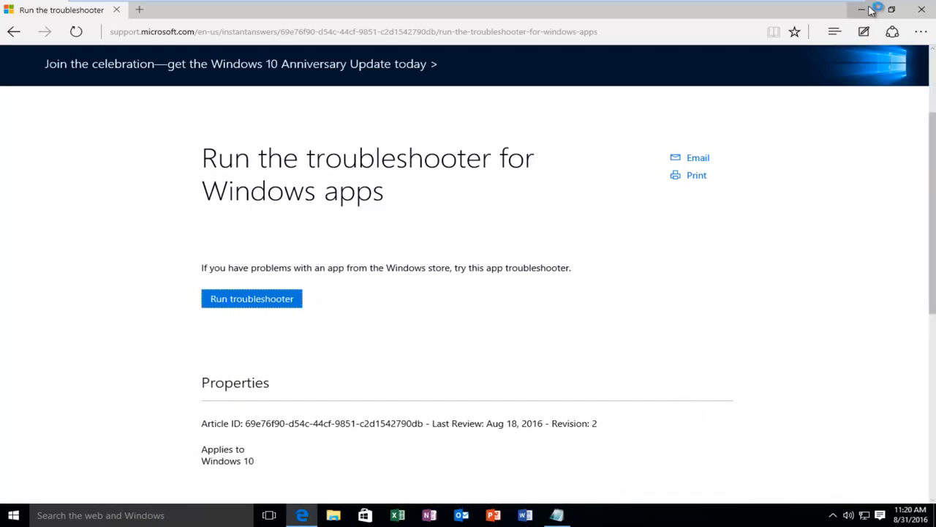
left_click(252, 298)
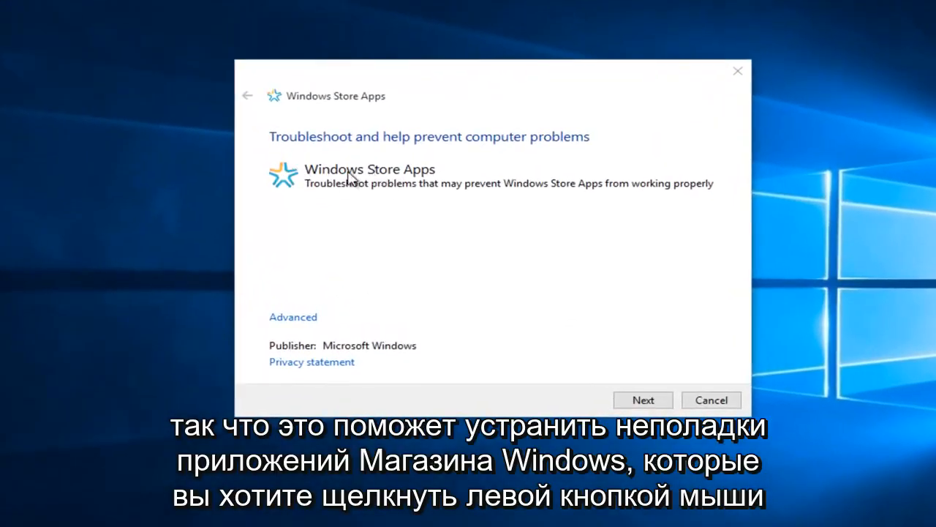
mouse_move(603, 411)
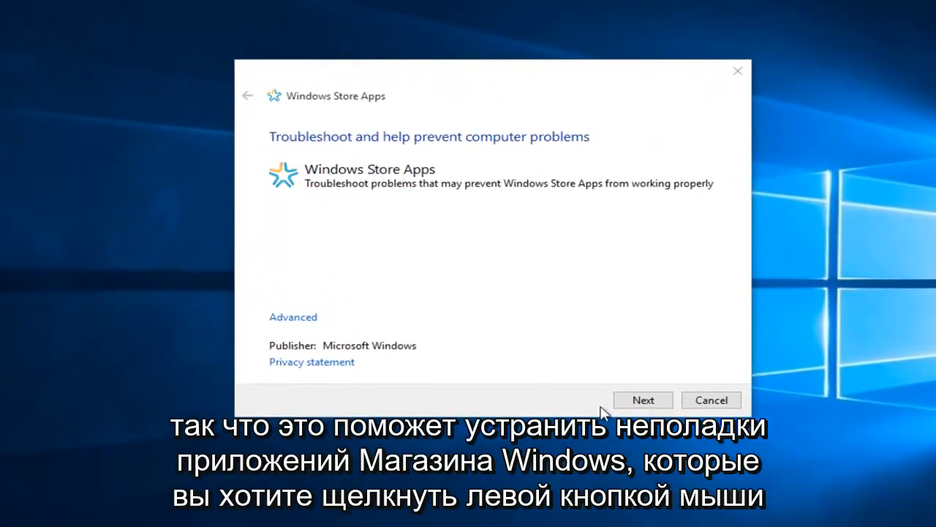
Run the Store Apps troubleshooter past the Microsoft account warning and close it when finished.
left_click(642, 400)
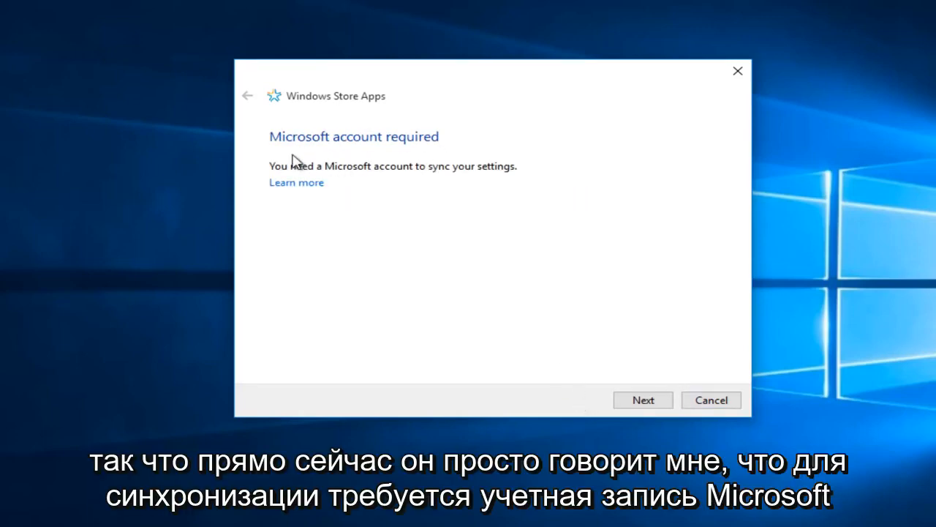
mouse_move(474, 178)
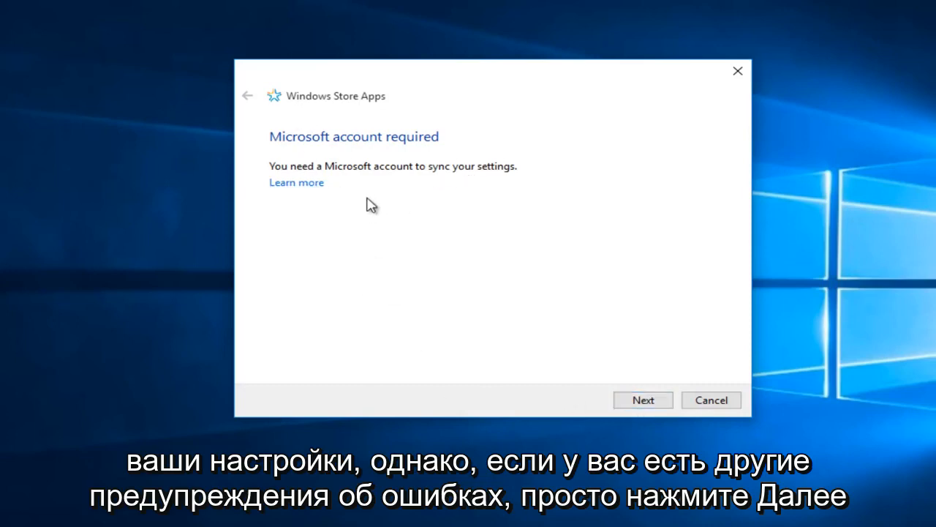
left_click(642, 400)
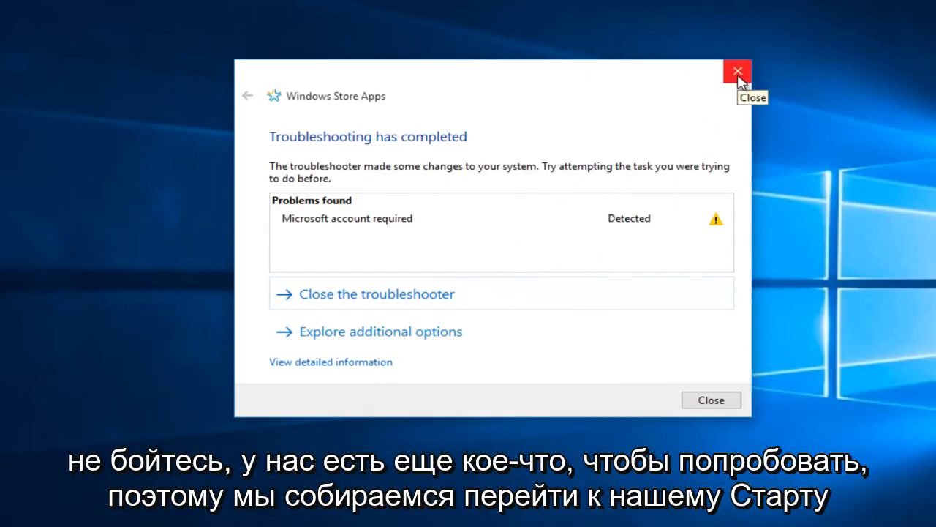
left_click(737, 71)
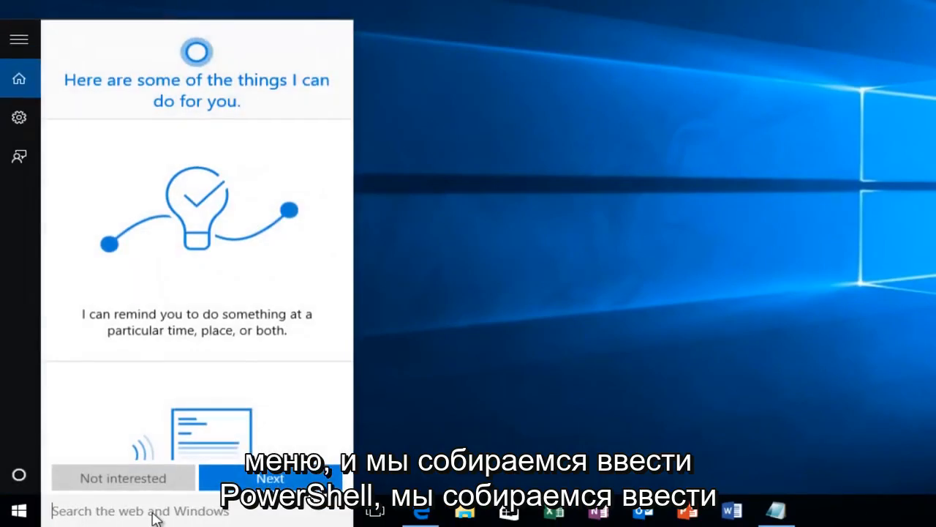
Search for powershell and launch Windows PowerShell as administrator.
type("p")
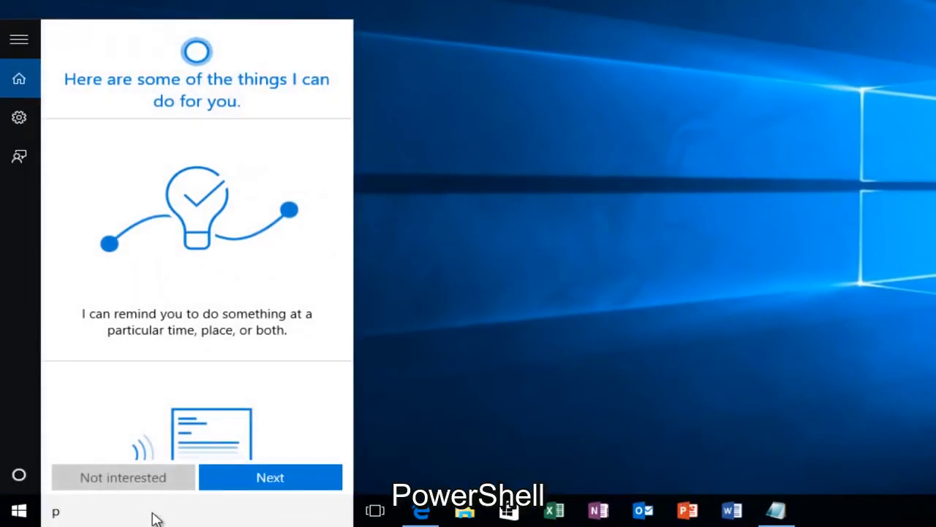
type("owershell")
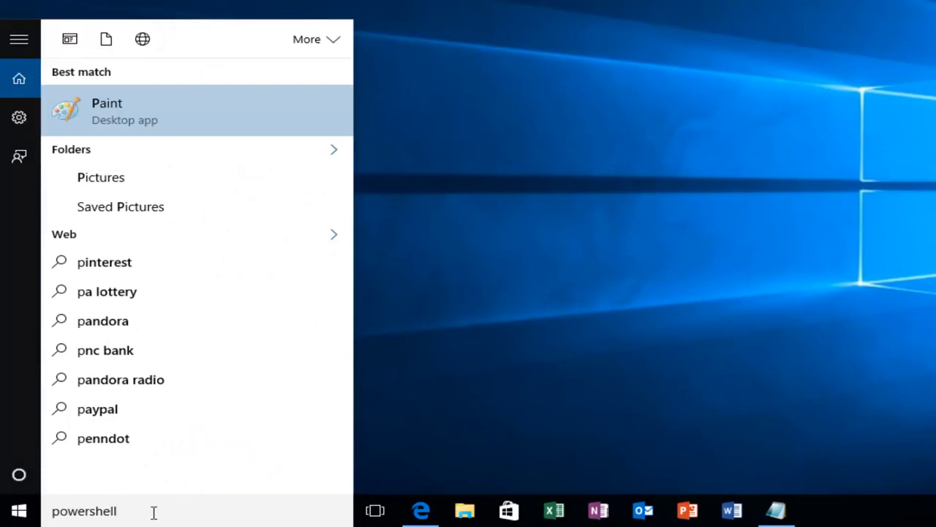
type("powershell")
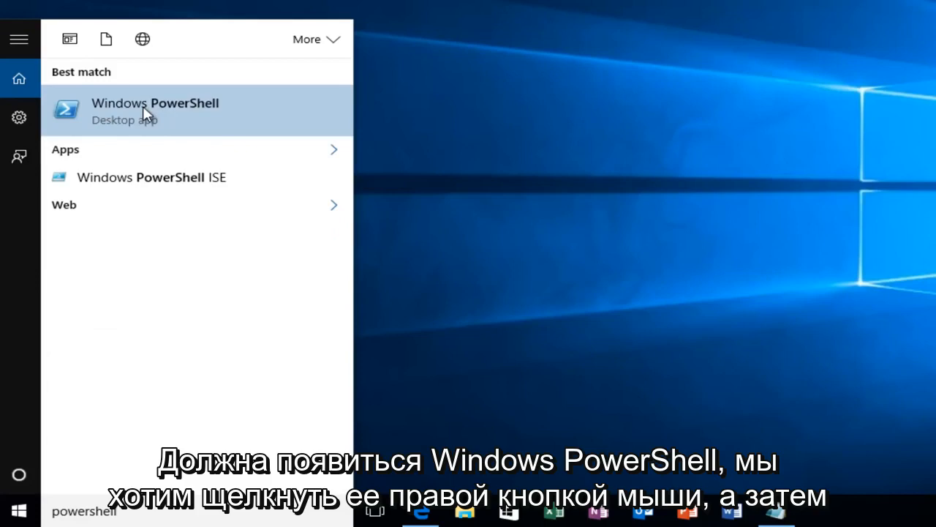
right_click(146, 110)
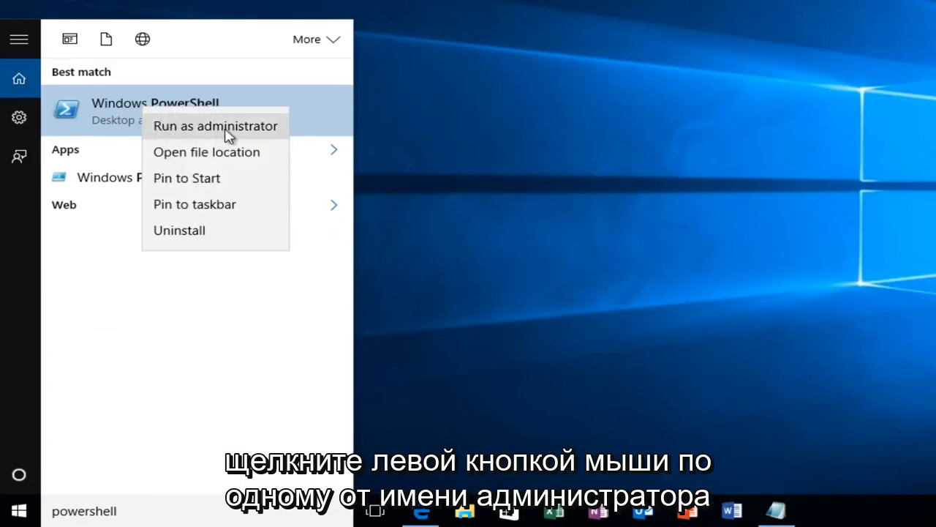
left_click(215, 125)
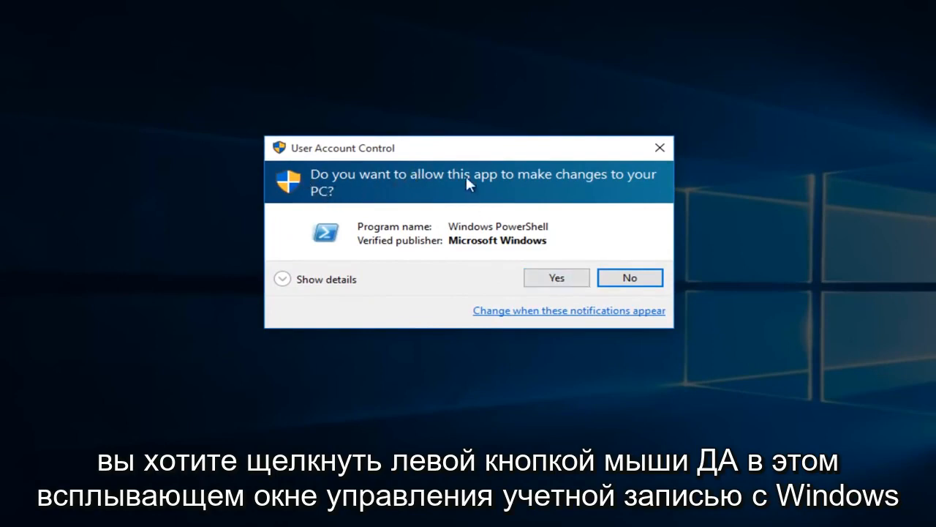
Approve the User Account Control prompt for Windows PowerShell.
left_click(556, 277)
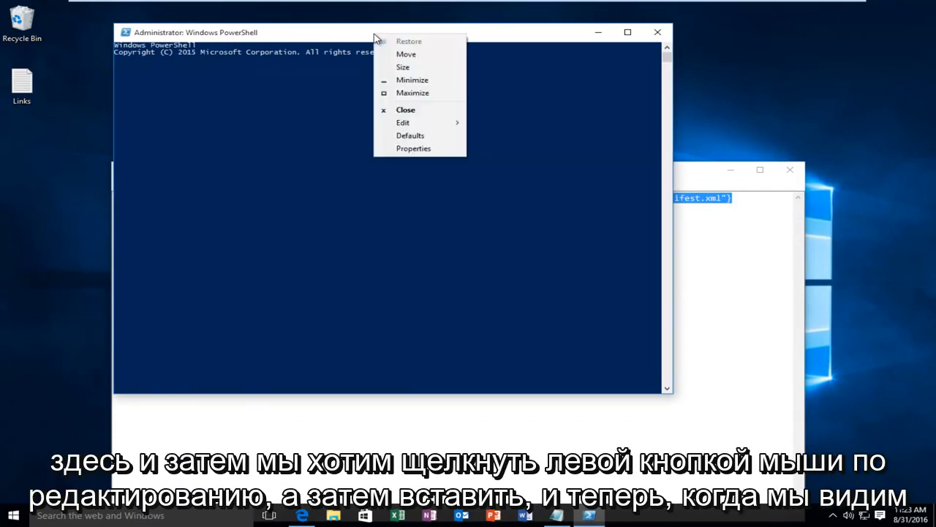
Paste and run the Get-AppXPackage re-register command, close PowerShell, and reopen the Store.
left_click(403, 122)
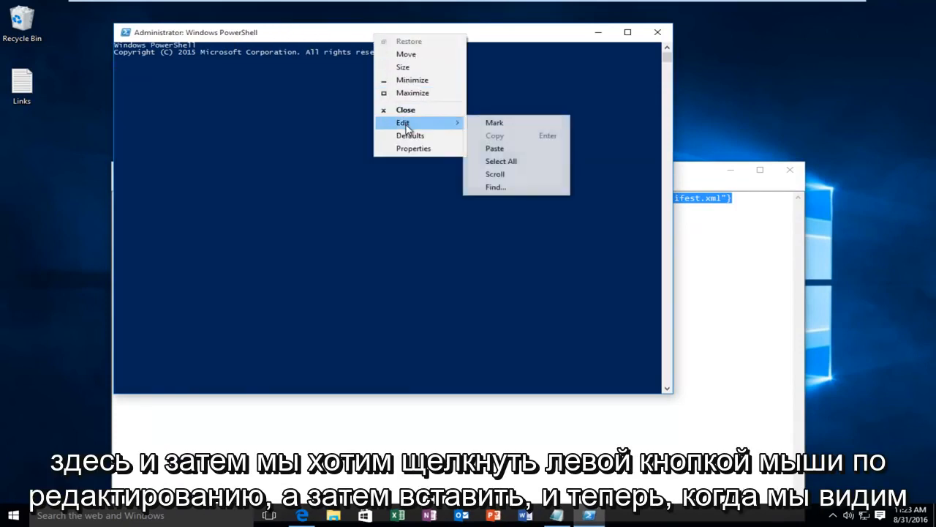
left_click(494, 148)
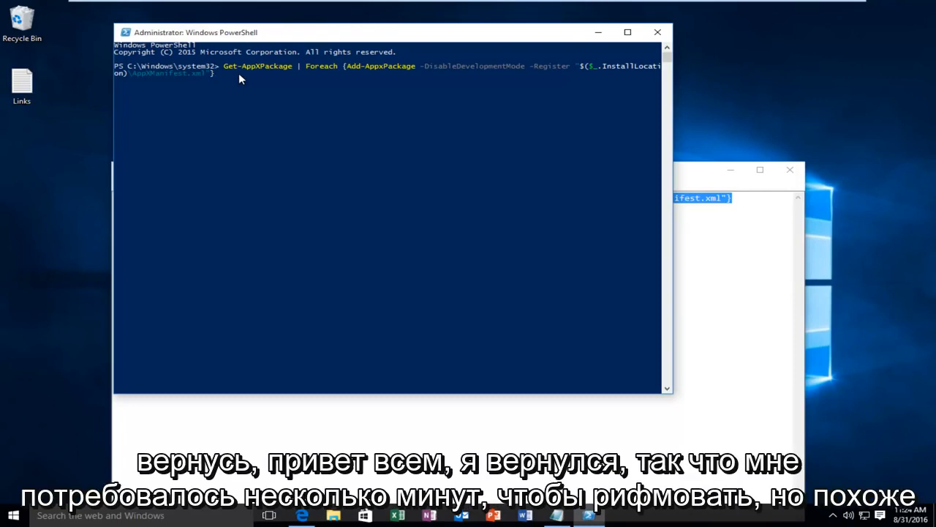
key("Enter")
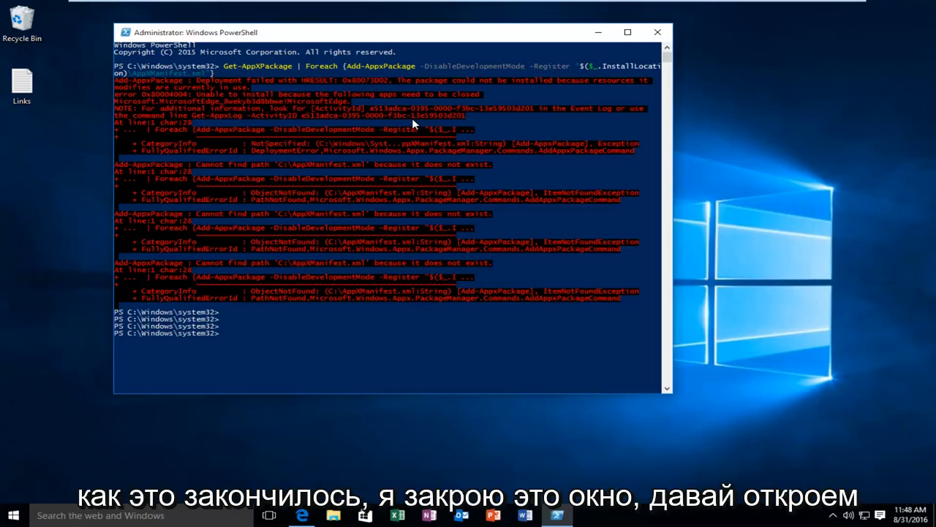
mouse_move(657, 32)
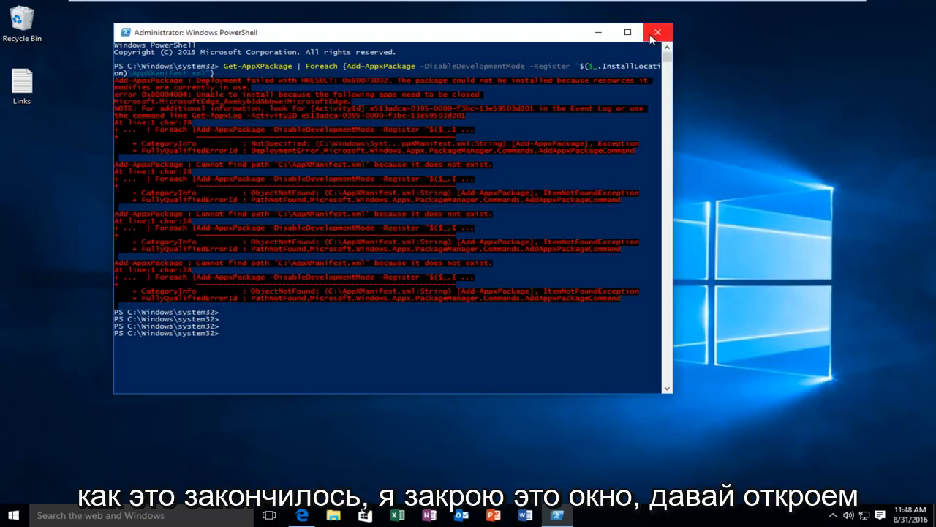
left_click(656, 32)
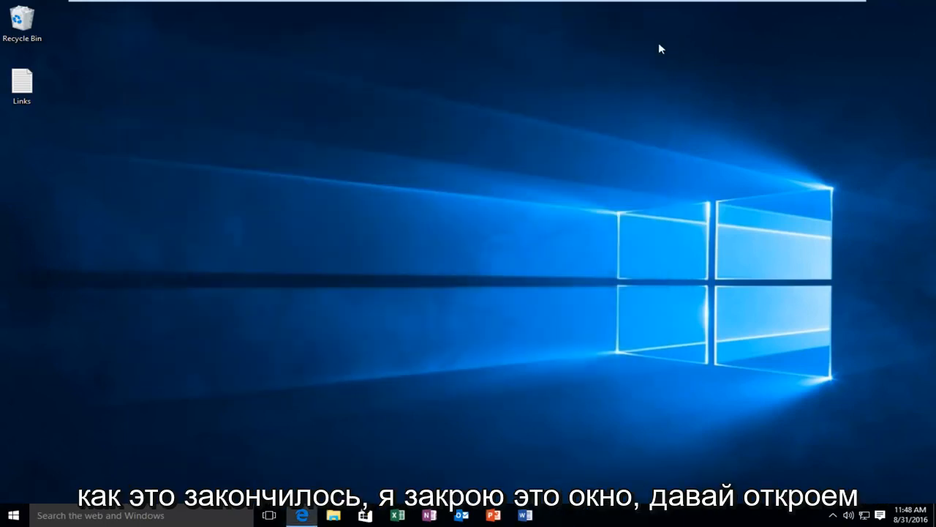
left_click(365, 514)
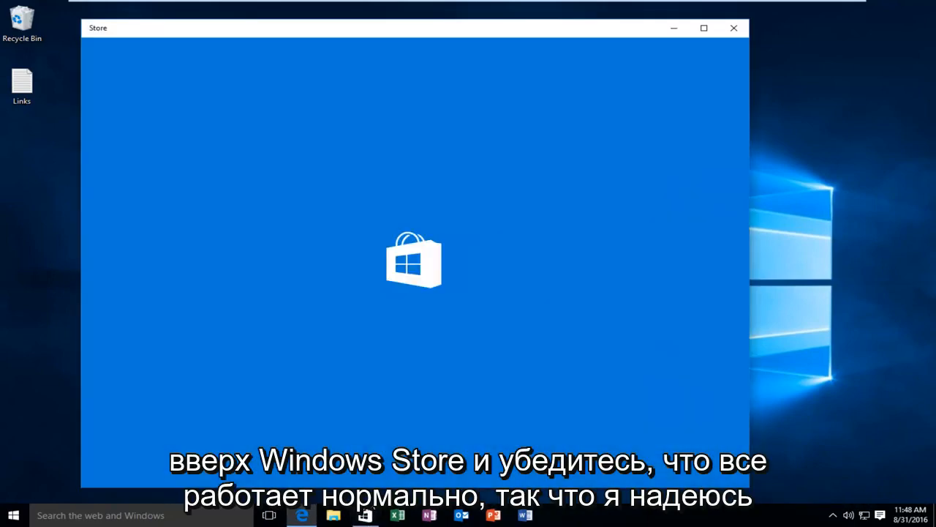